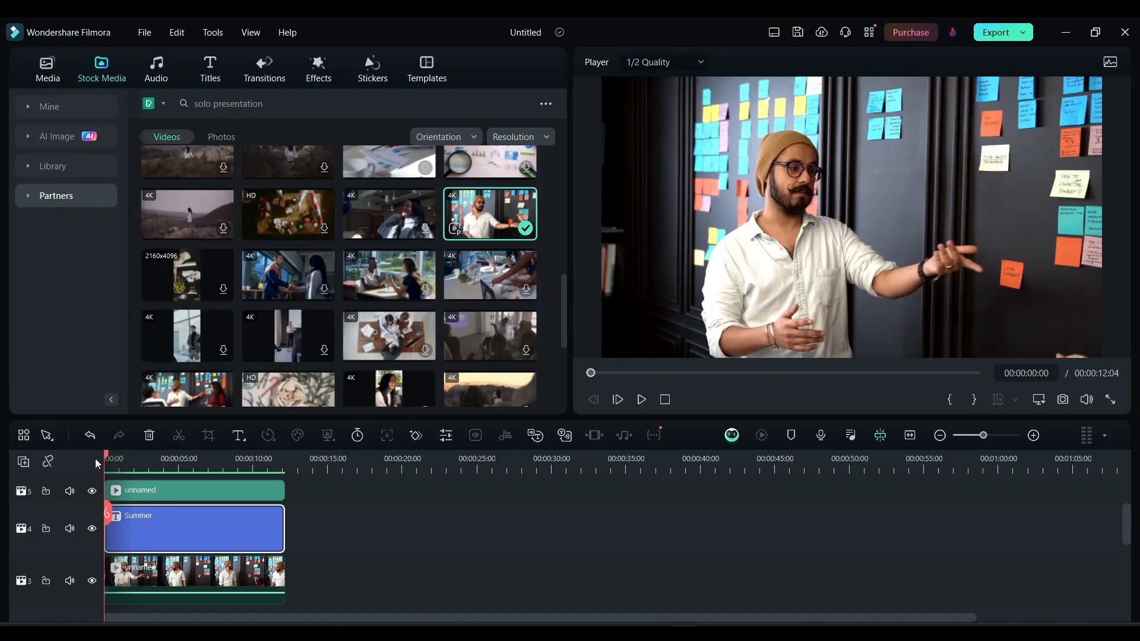
- Select the old clips on the timeline so they can be deleted
click(641, 399)
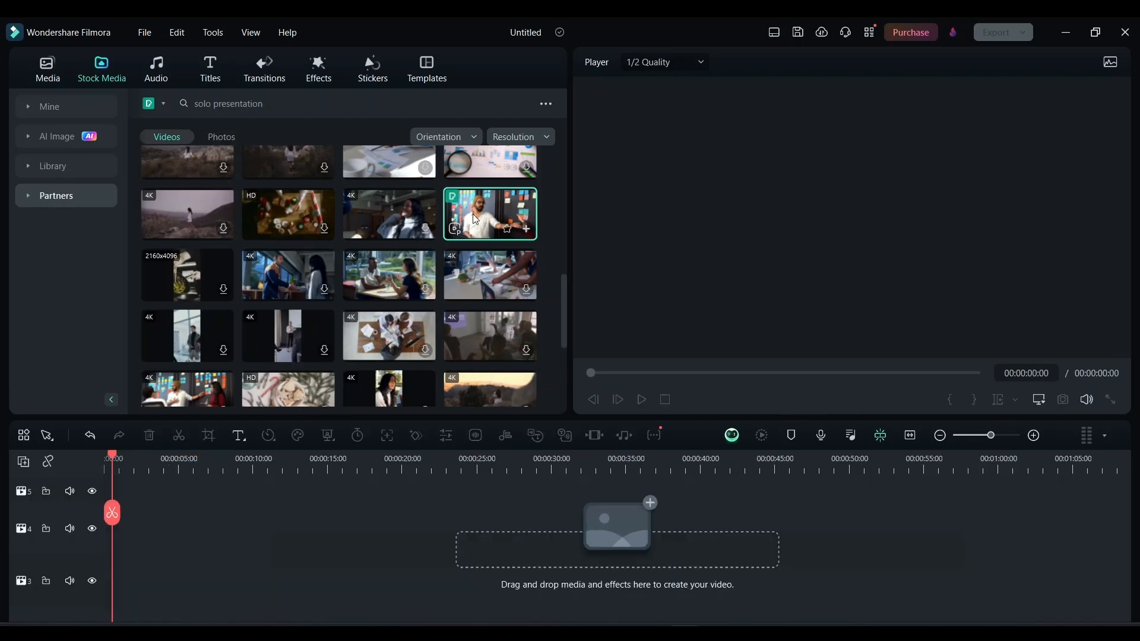
- Drag the presenter stock clip onto track 4 and a second copy onto track 3 beneath it
drag(490, 213, 134, 528)
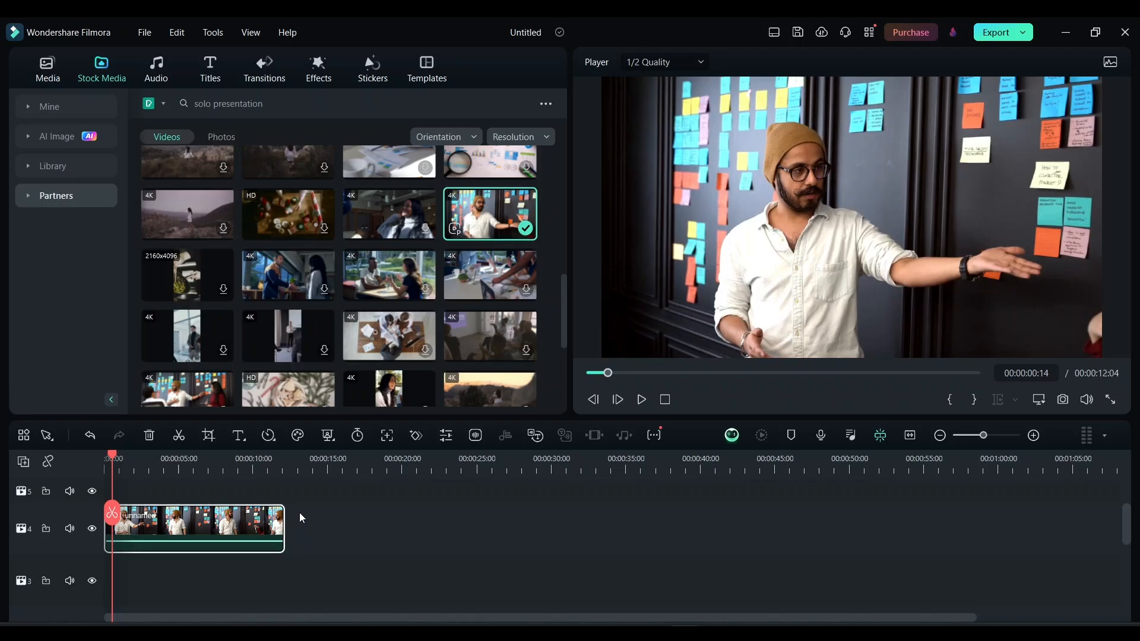
mouse_move(433, 312)
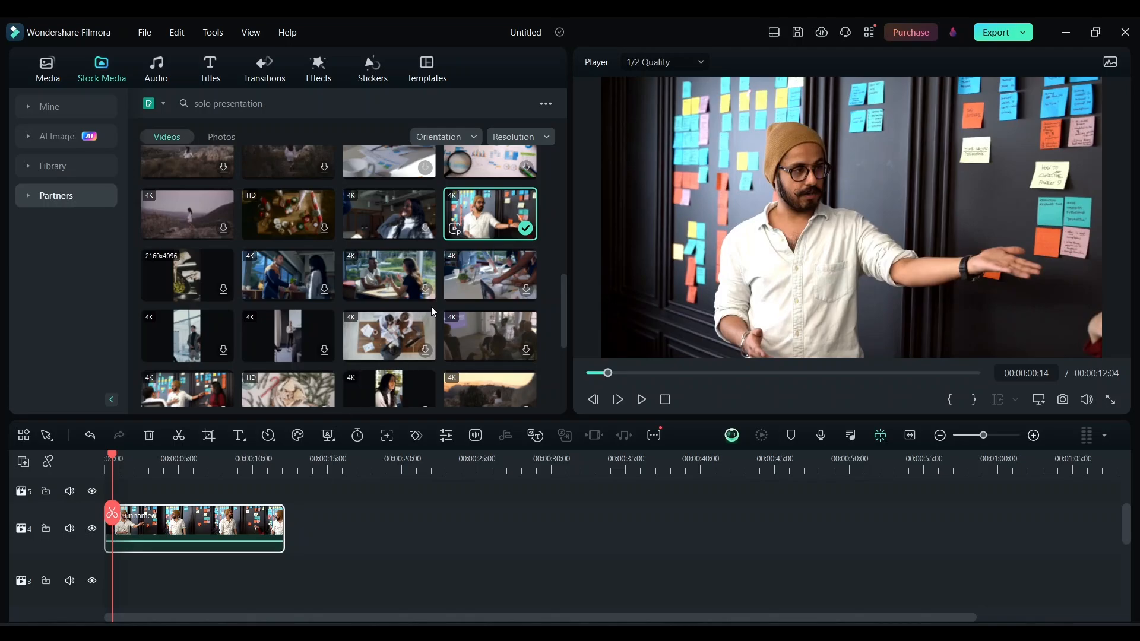
drag(490, 214, 150, 581)
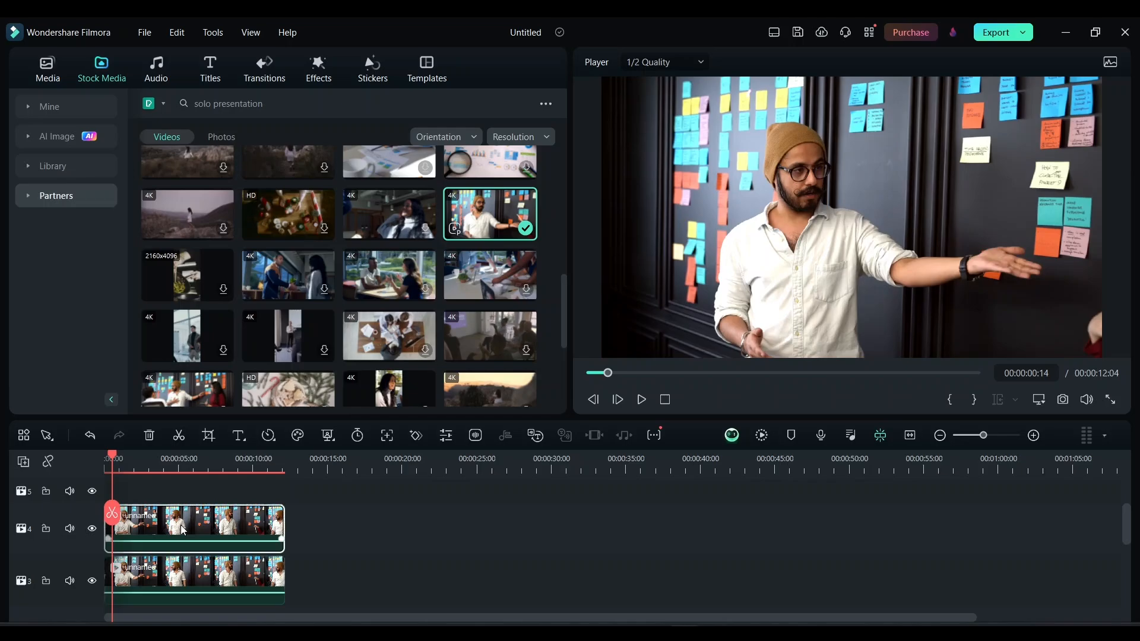
- Enable AI Portrait on the upper presenter clip through its Video > AI Tools settings
double_click(193, 529)
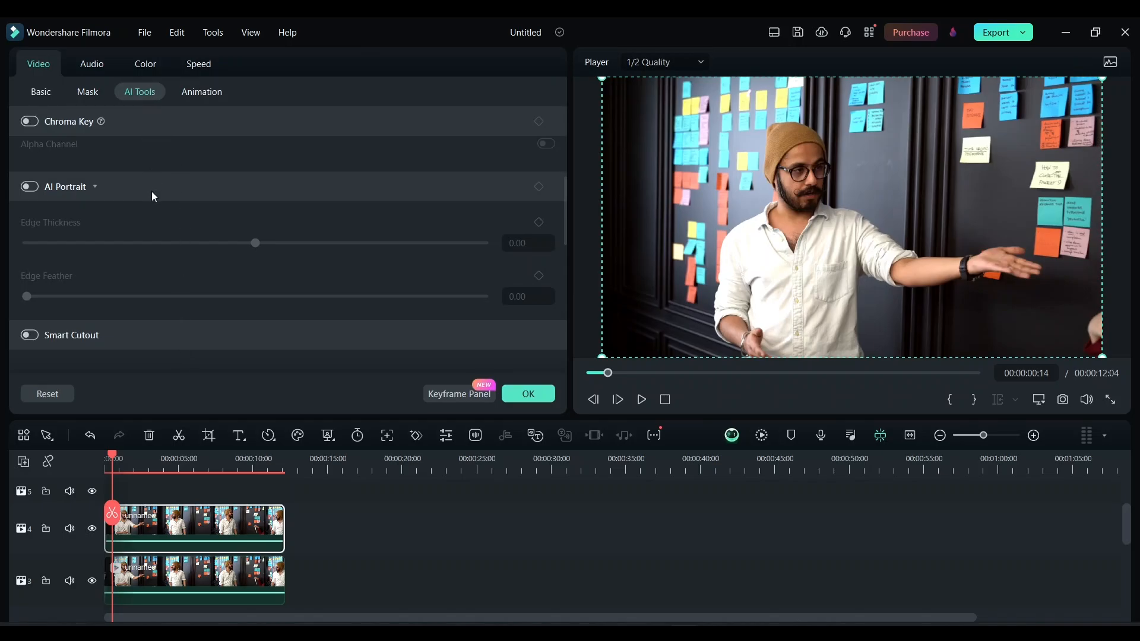
click(29, 186)
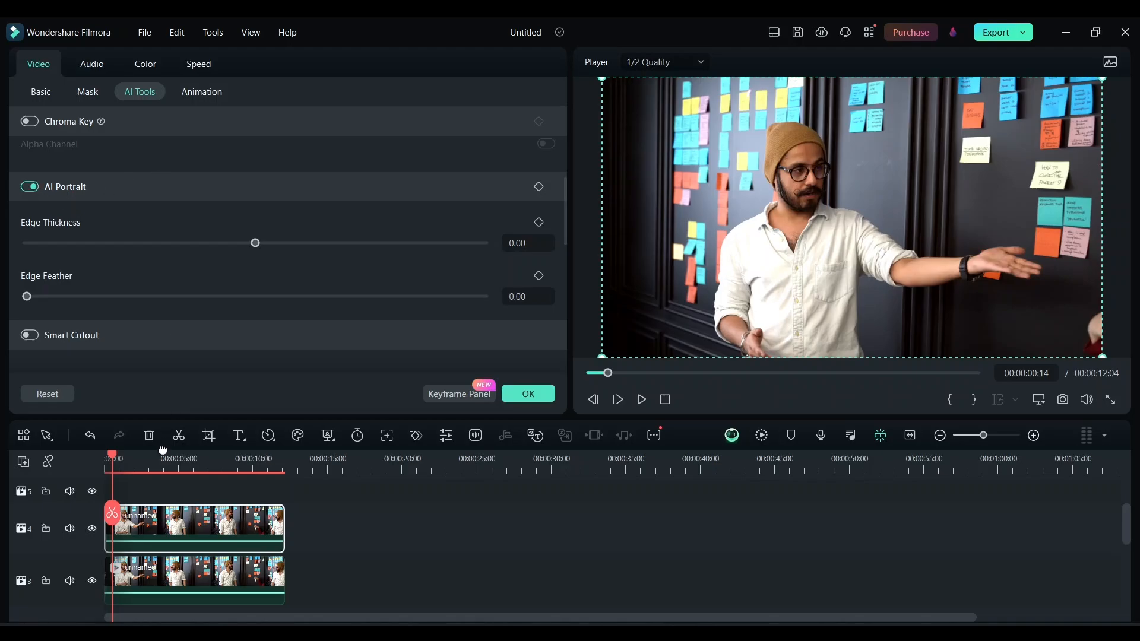
mouse_move(91, 580)
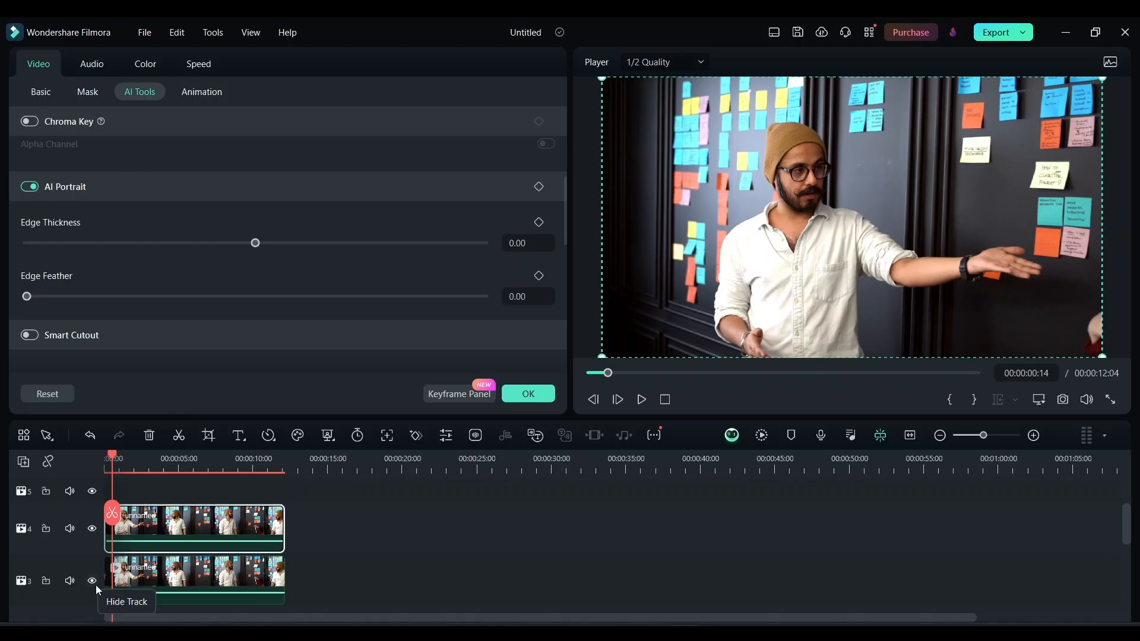
- Hide track 3, raise the cutout's Edge Feather to 3.00 and confirm with OK
click(91, 581)
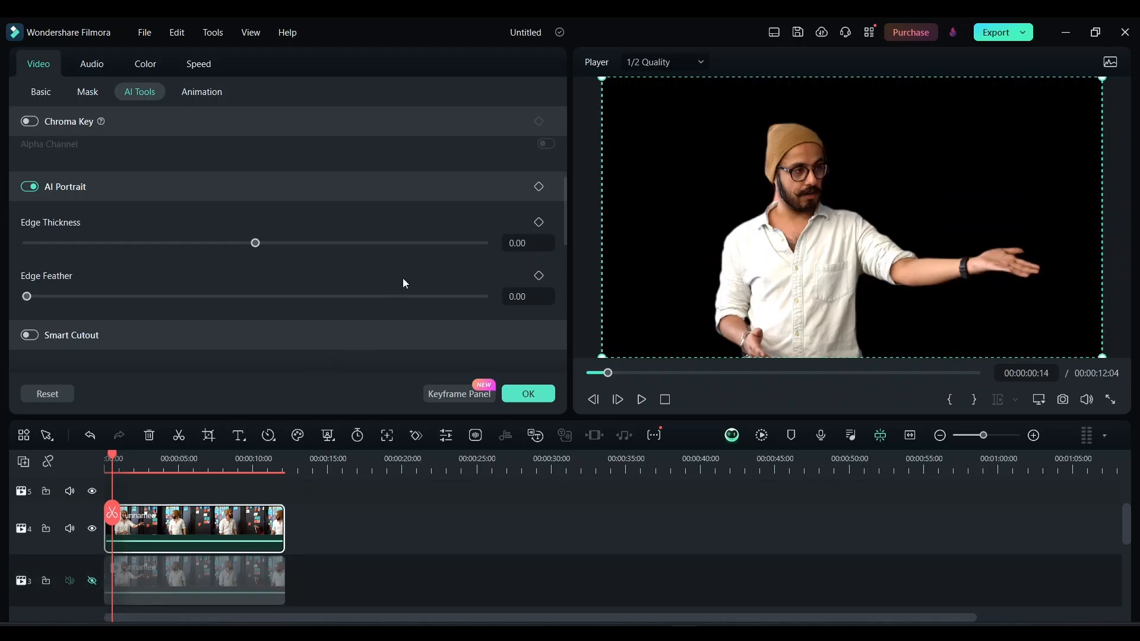
mouse_move(357, 232)
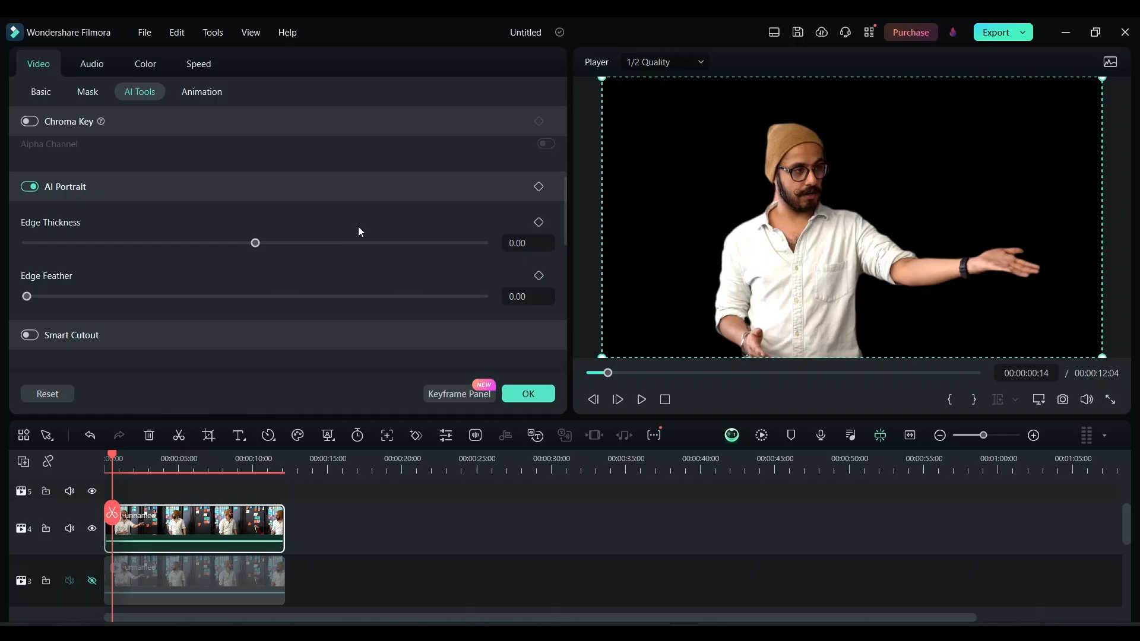
mouse_move(91, 292)
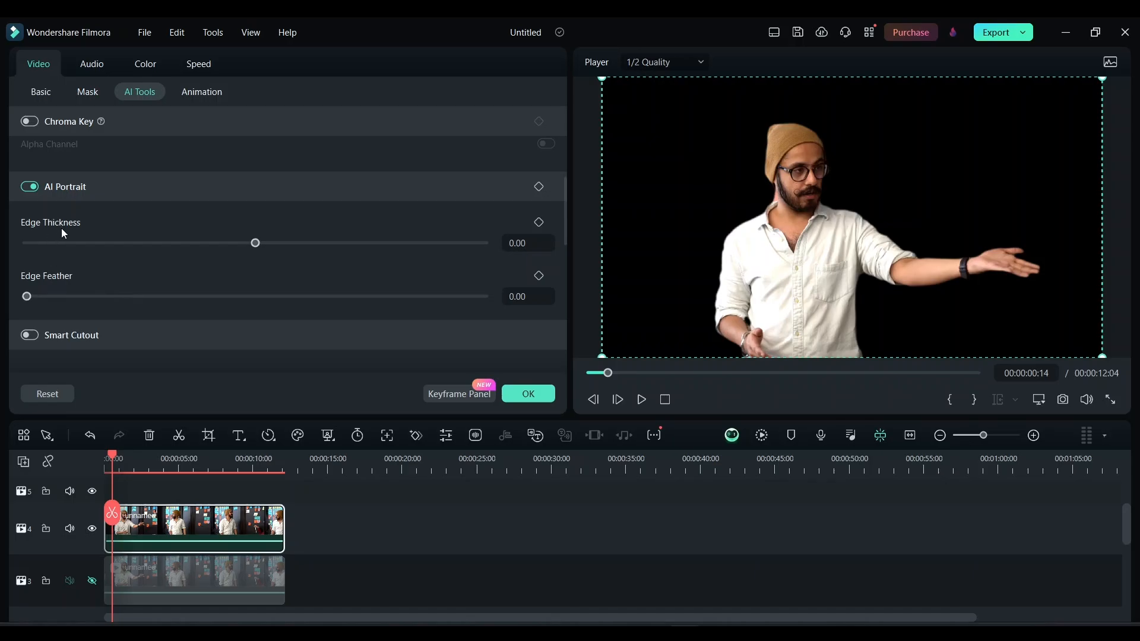
mouse_move(55, 292)
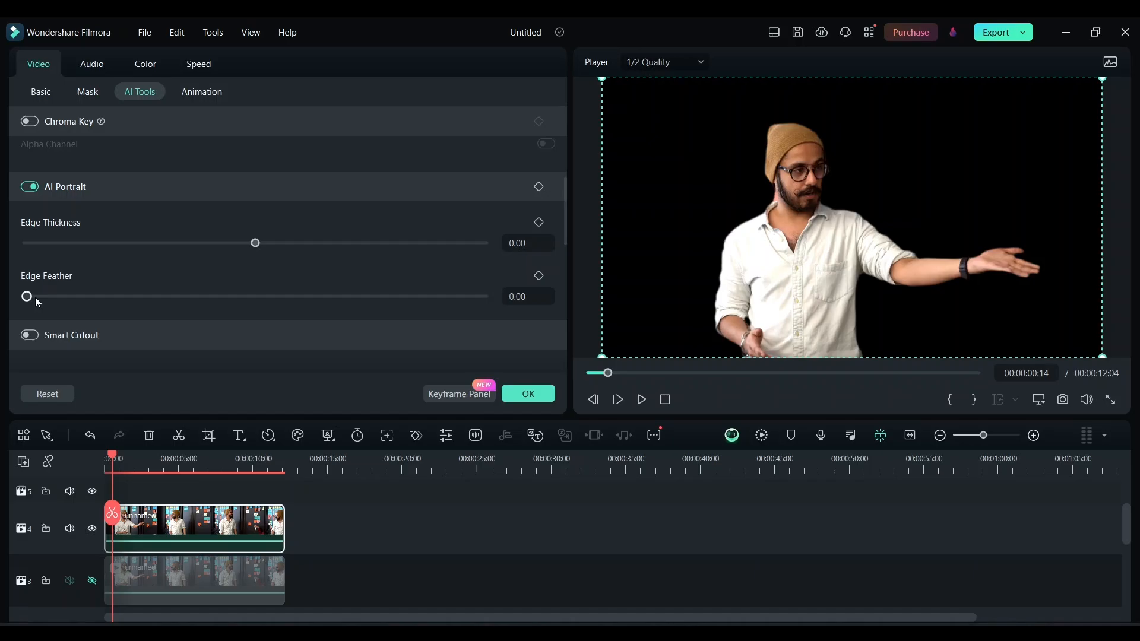
drag(28, 296, 72, 296)
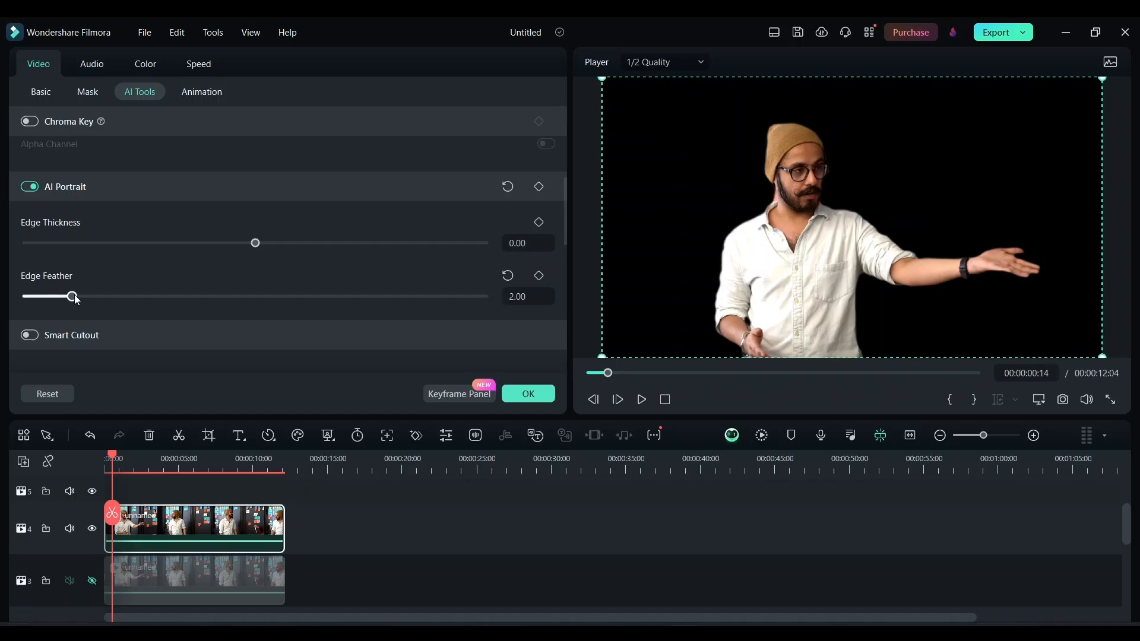
drag(73, 296, 94, 295)
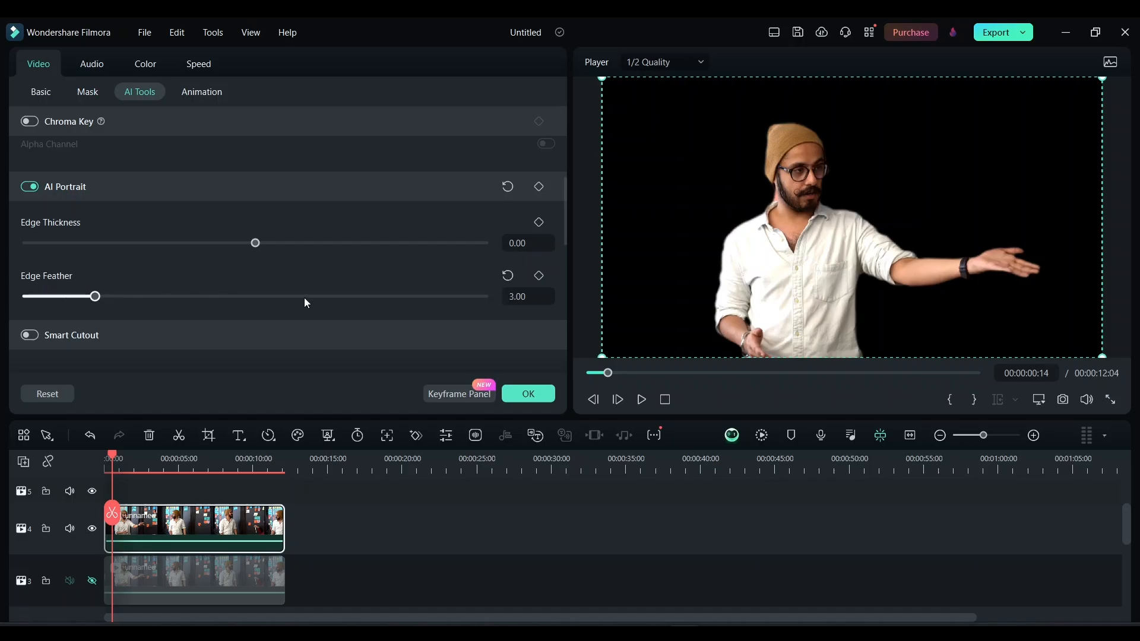
click(101, 69)
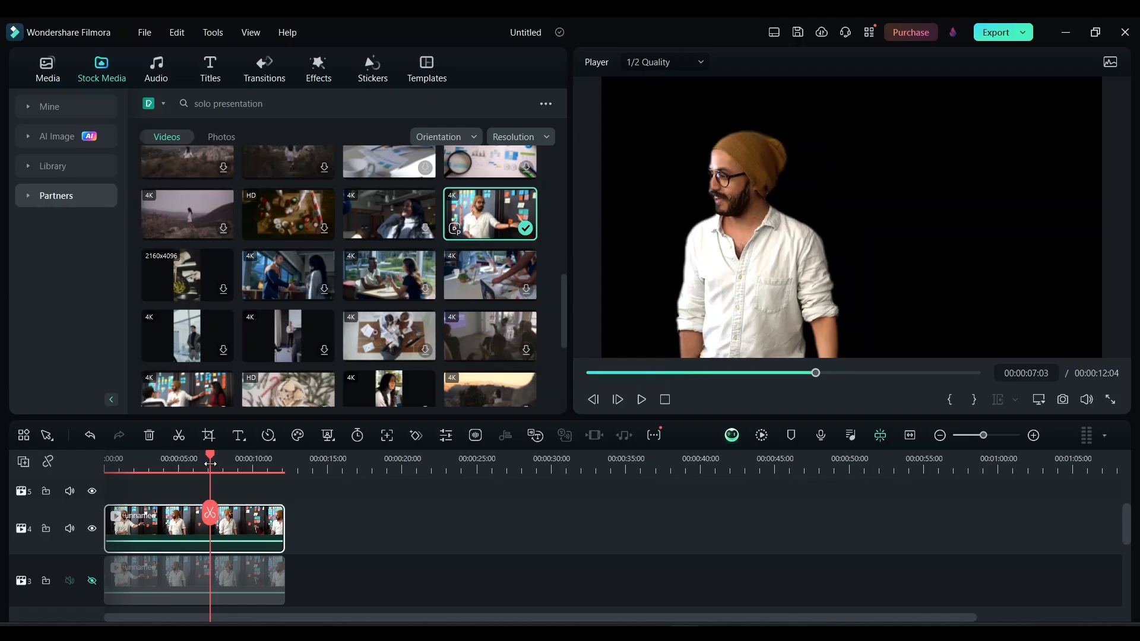
- Scrub the playhead back near the clip's start to preview the presenter cutout
drag(210, 458, 131, 458)
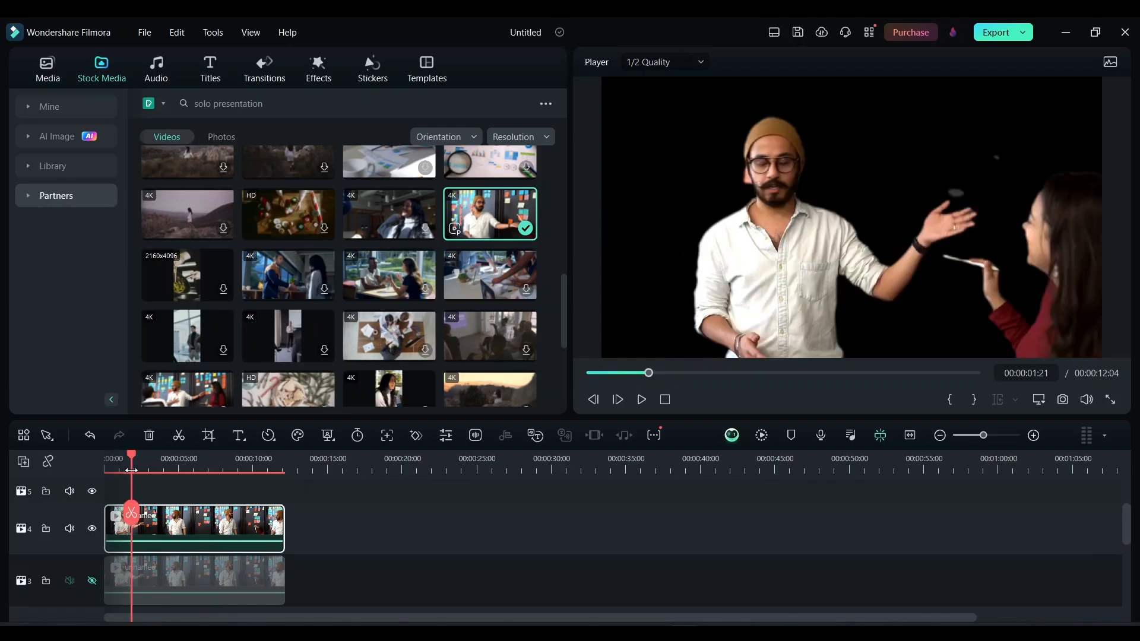
drag(131, 458, 119, 458)
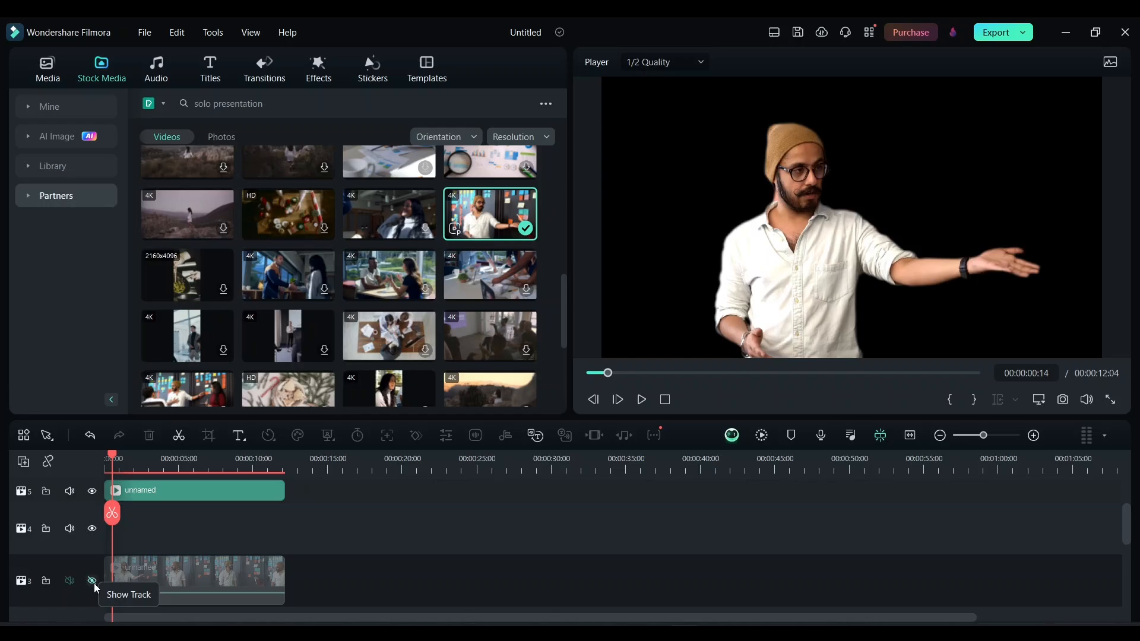
- Re-show track 3, place the 'Summer Set Sunshine' title on track 4 and stretch it to the clip's end
click(91, 580)
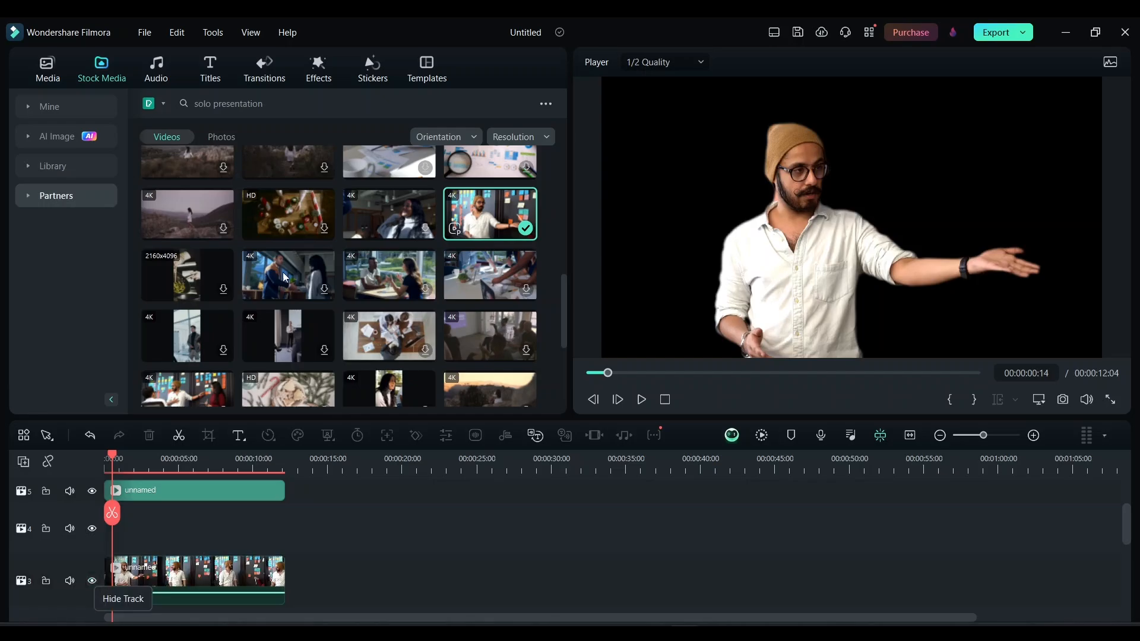
click(209, 69)
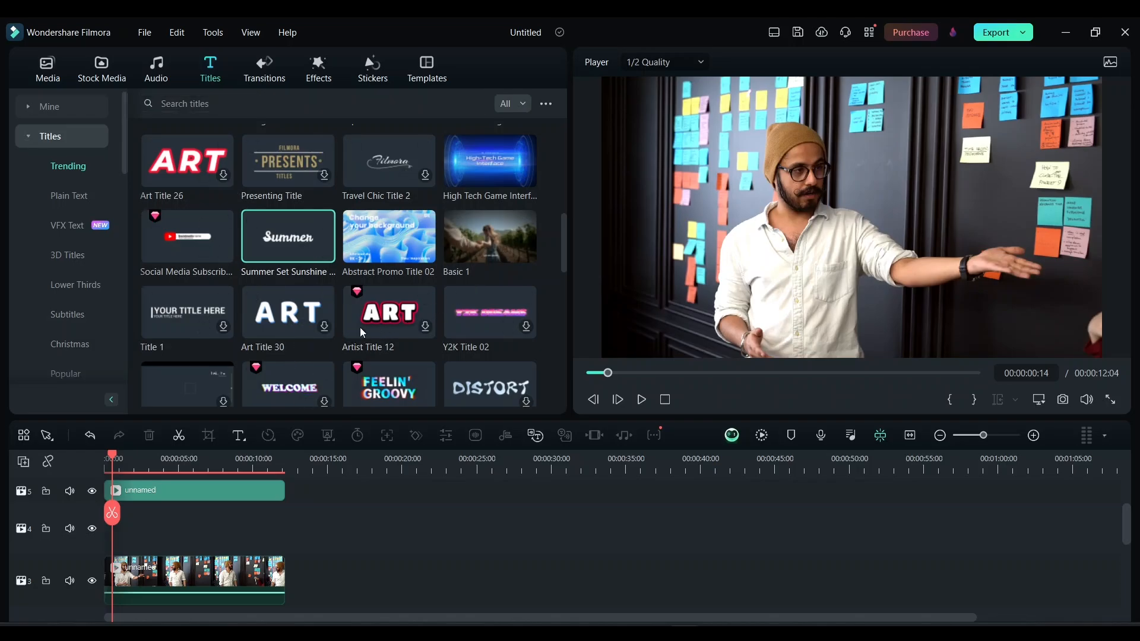
mouse_move(287, 251)
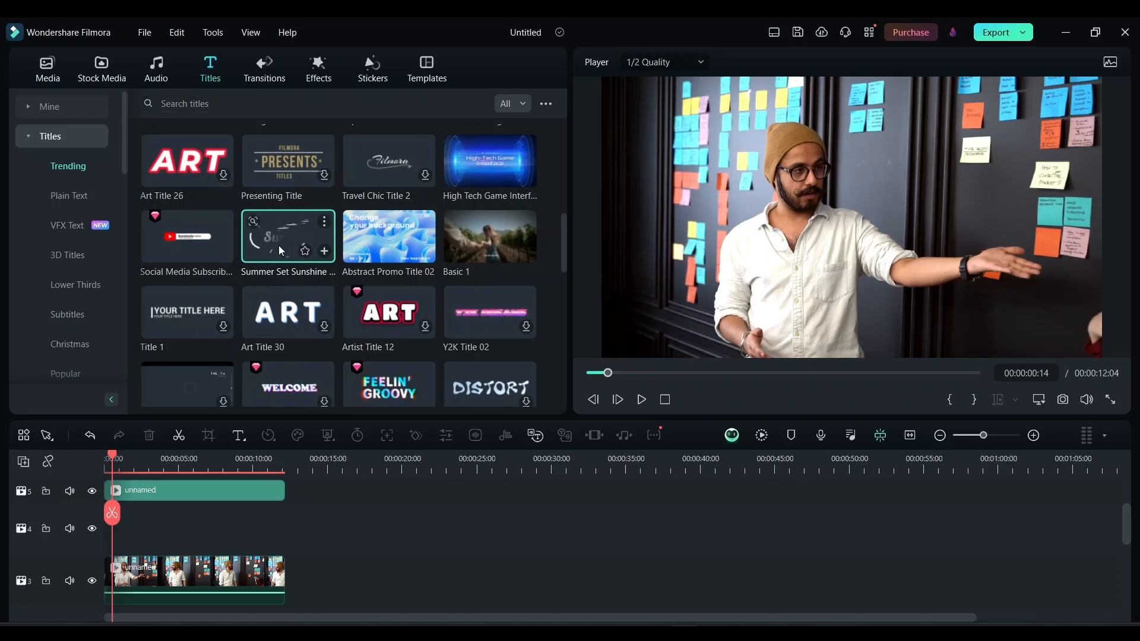
drag(287, 235, 219, 531)
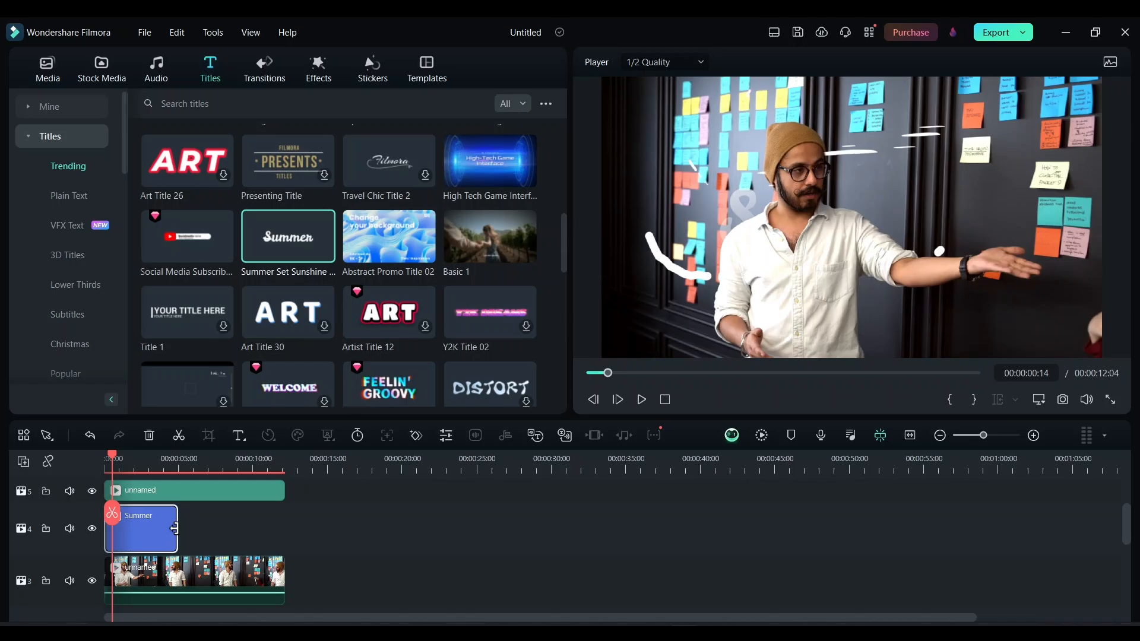
drag(175, 528, 273, 528)
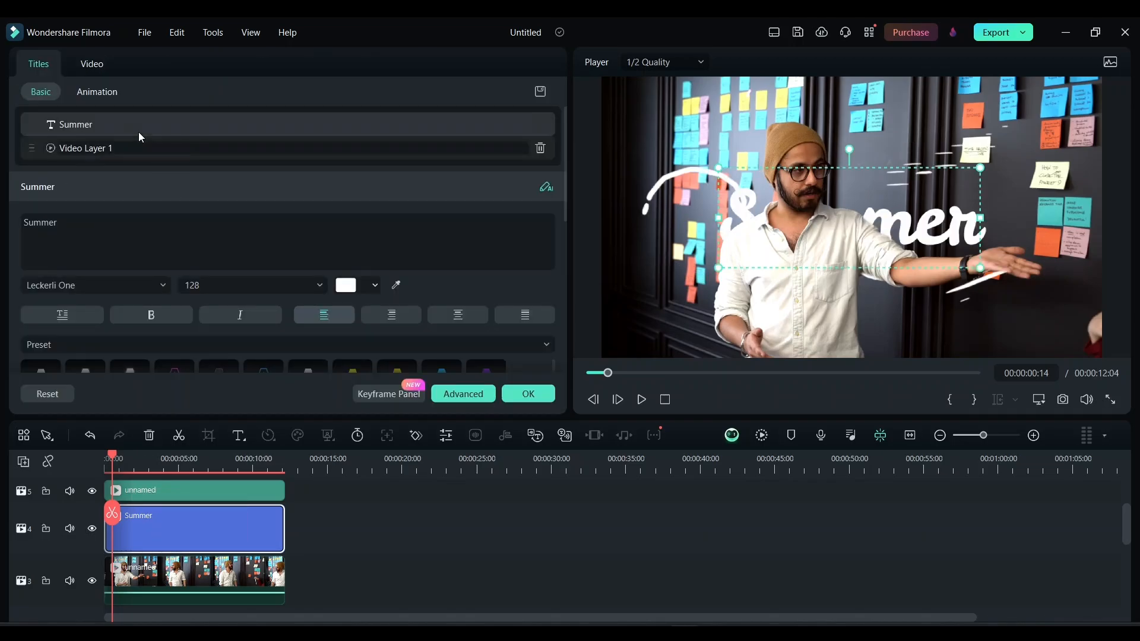
- Set the Summer title's Transform scale to about 134% and return to its text settings
click(91, 65)
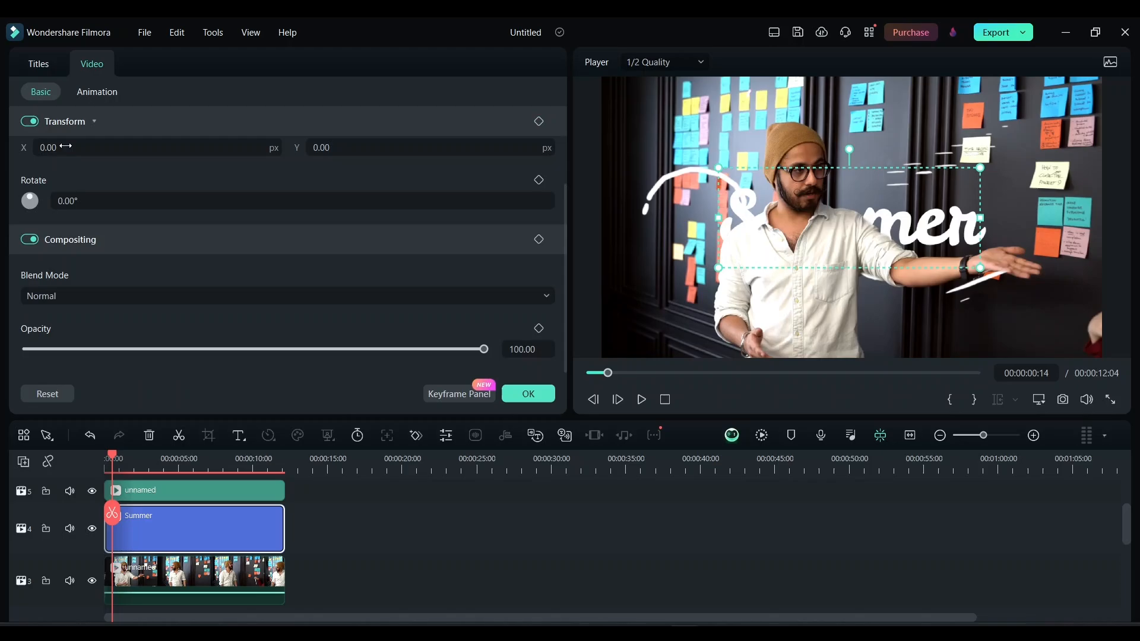
click(94, 121)
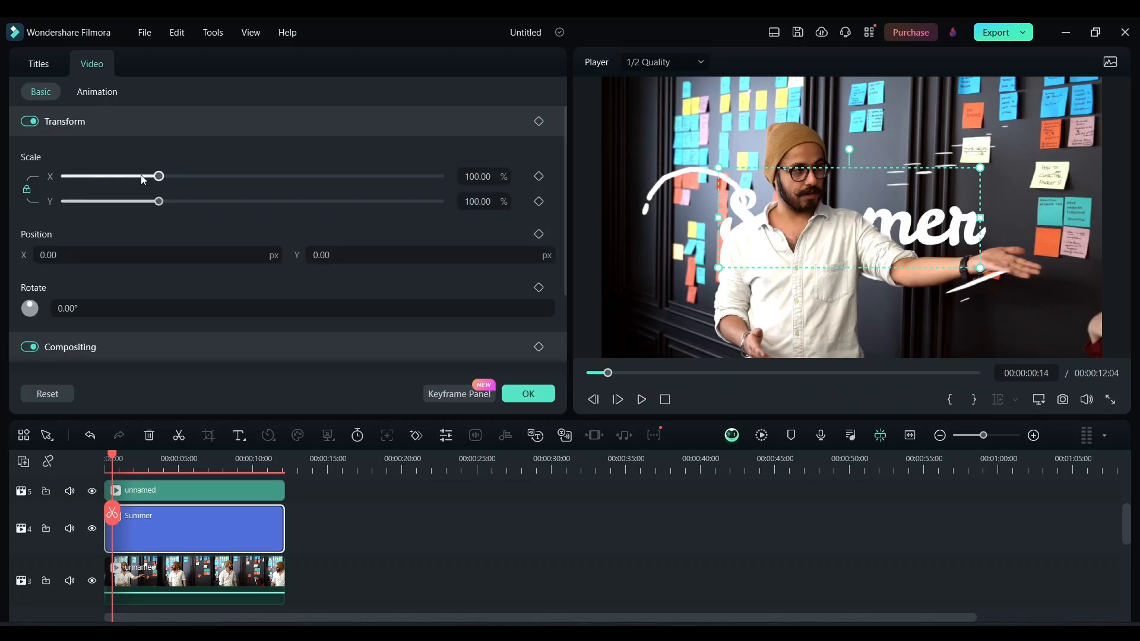
drag(156, 176, 187, 176)
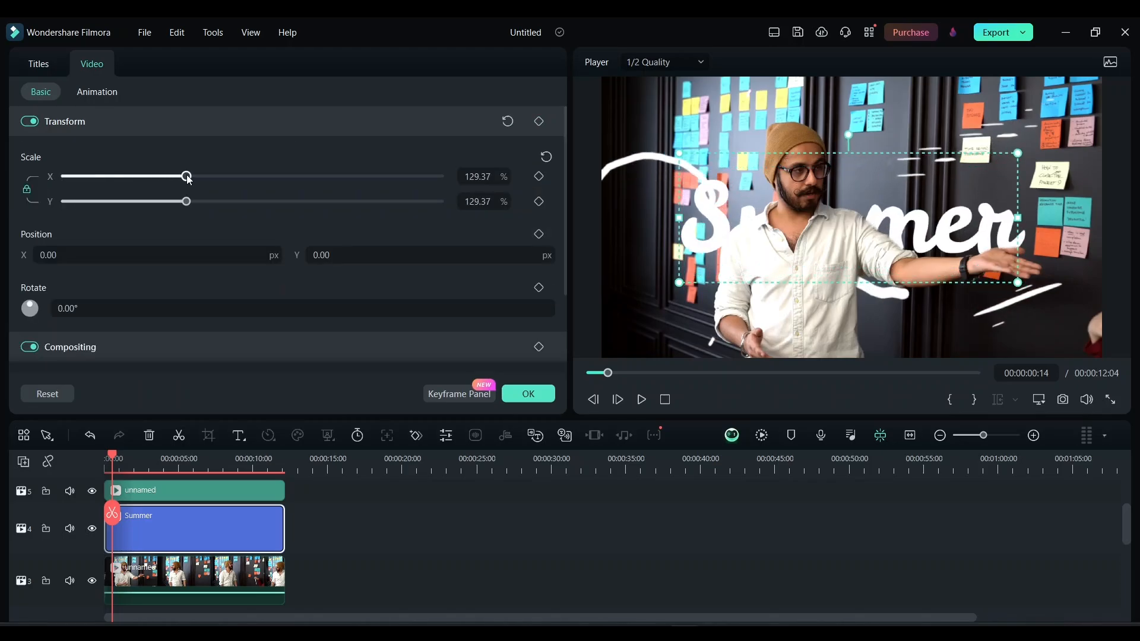
drag(186, 175, 191, 176)
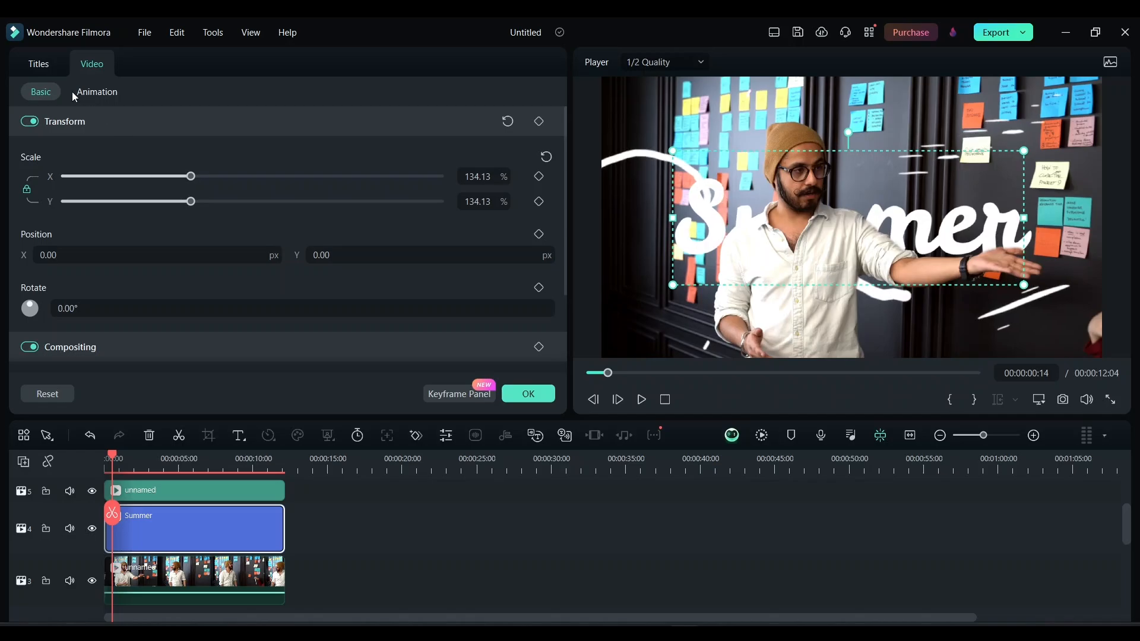
click(38, 64)
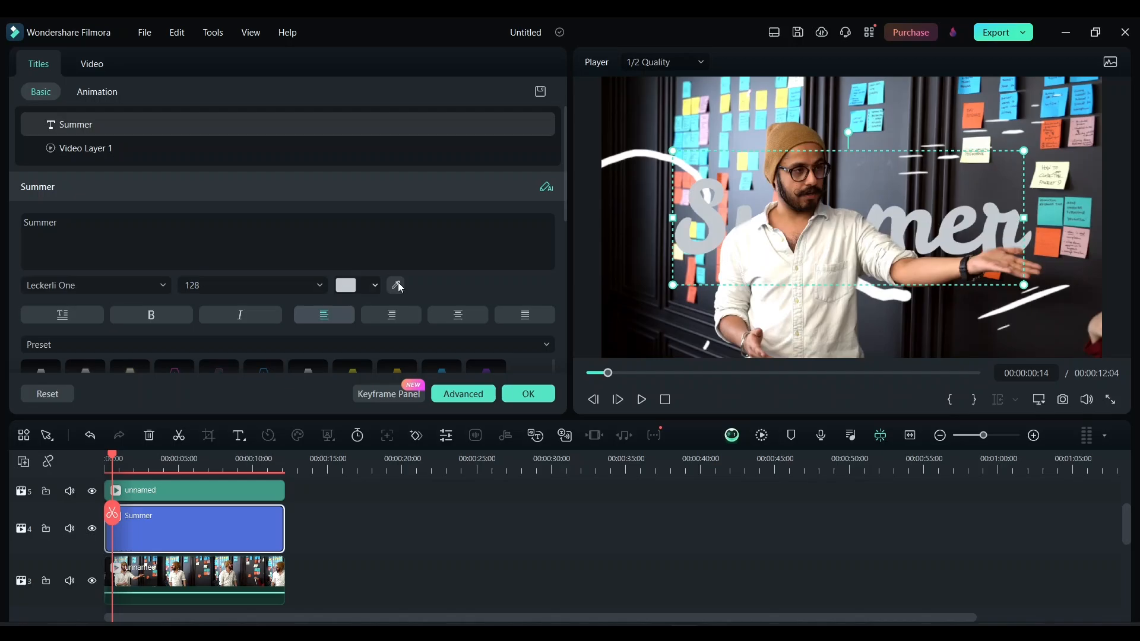
- Pick a teal swatch for the Summer text colour, confirm with OK and play back the result
click(355, 285)
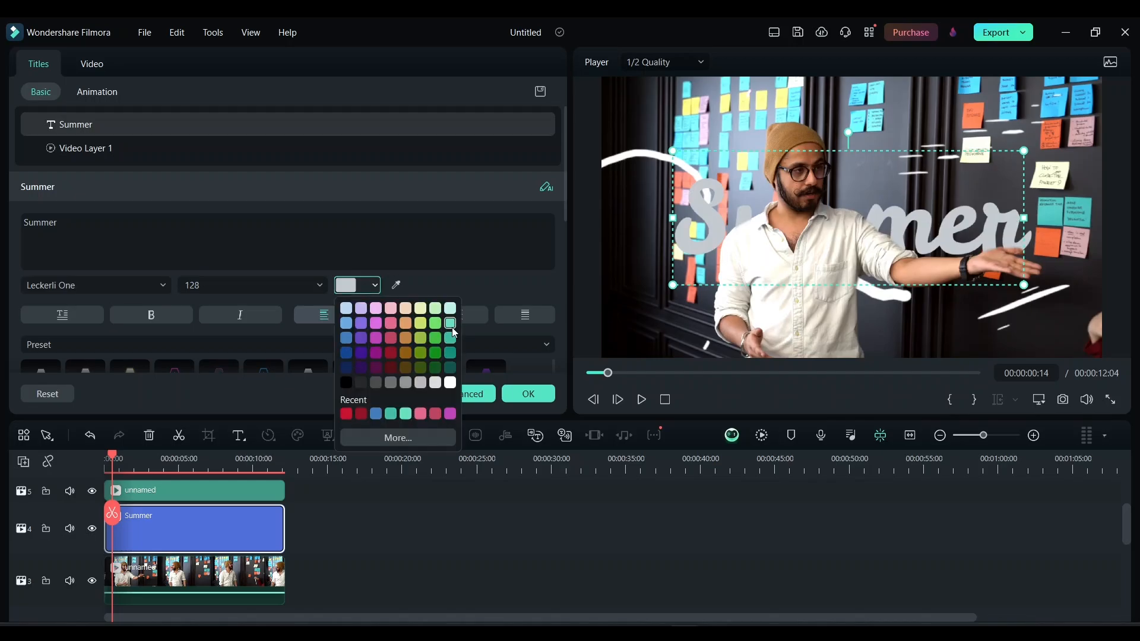
click(449, 321)
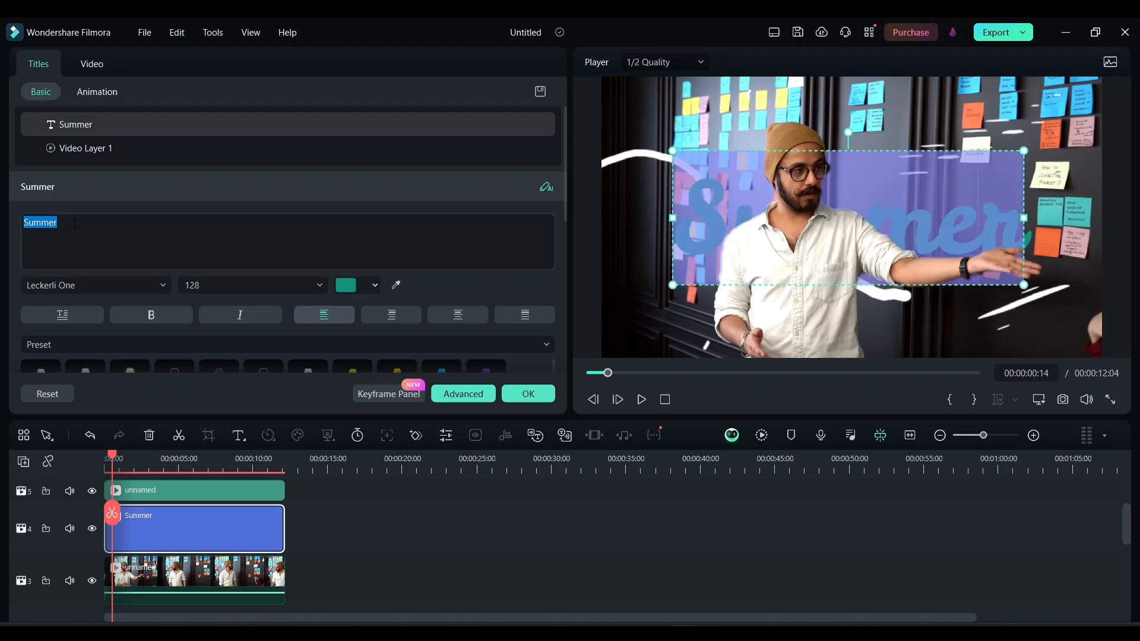
click(527, 393)
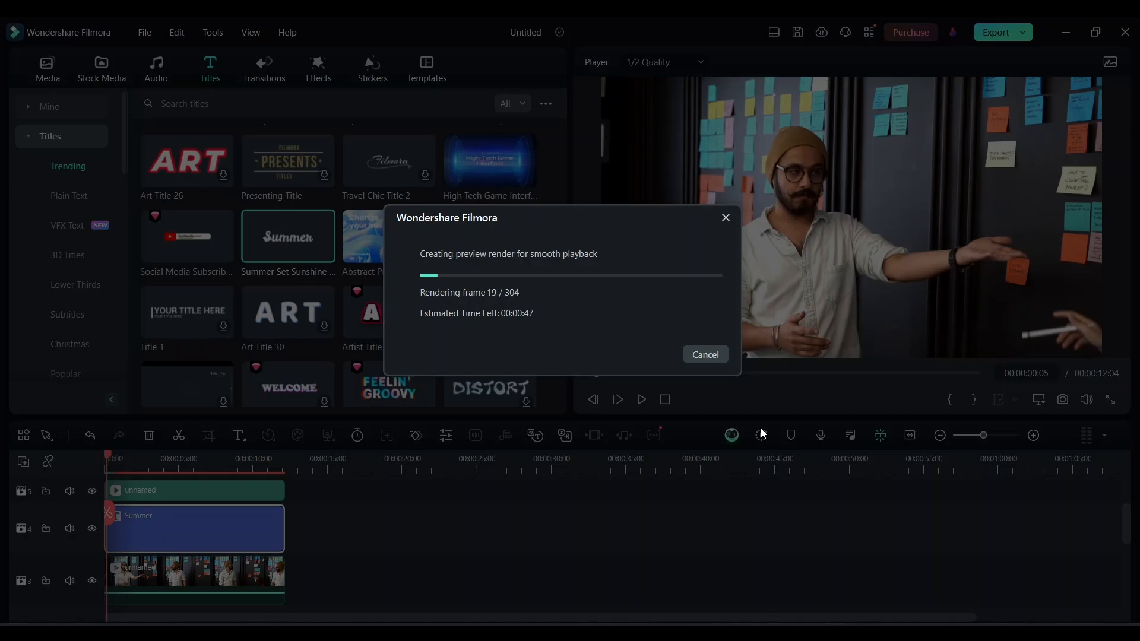
click(704, 355)
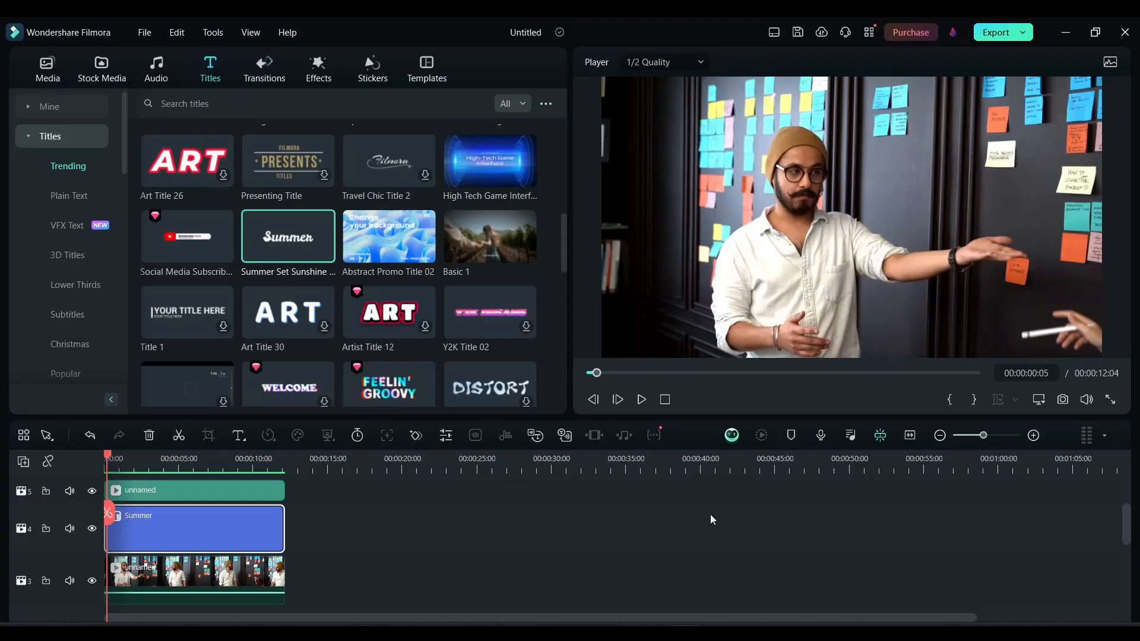
click(640, 399)
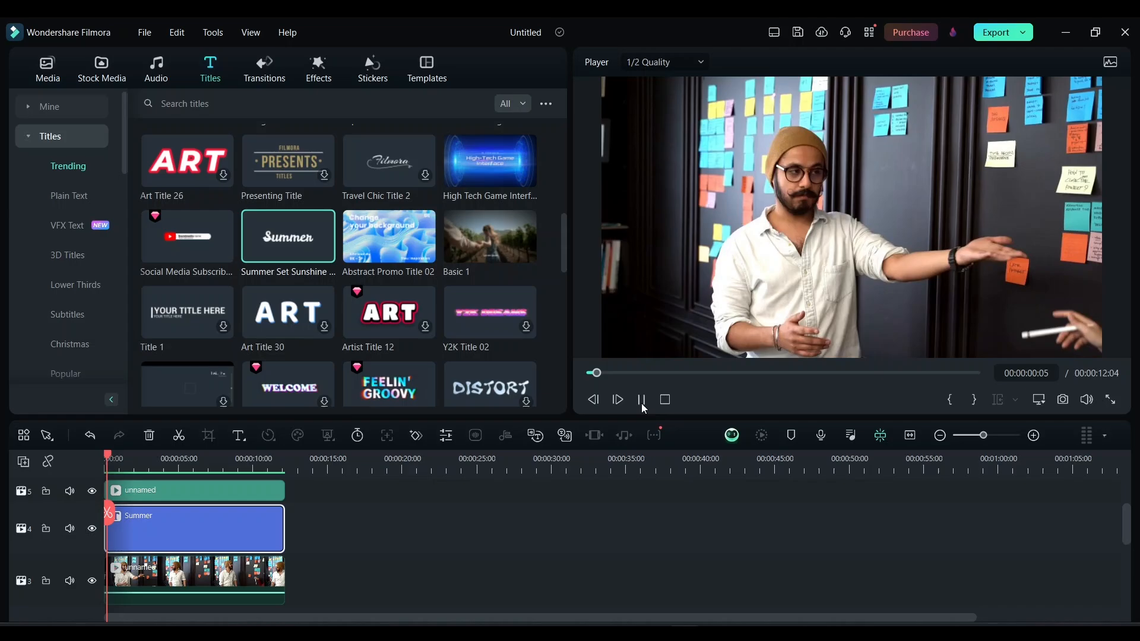
click(618, 399)
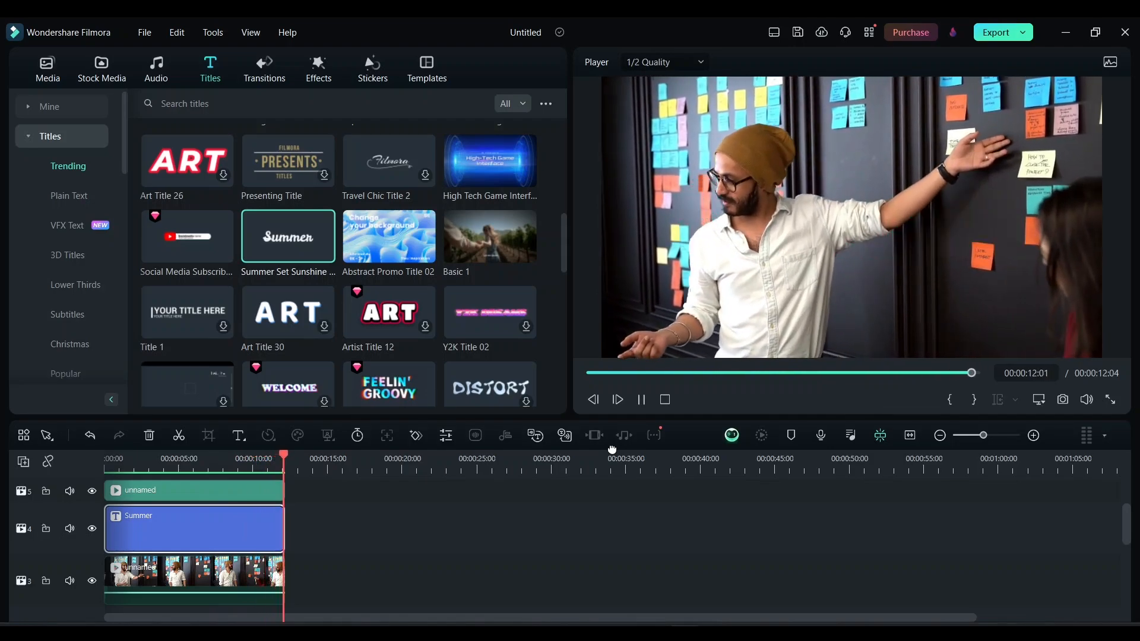
click(640, 399)
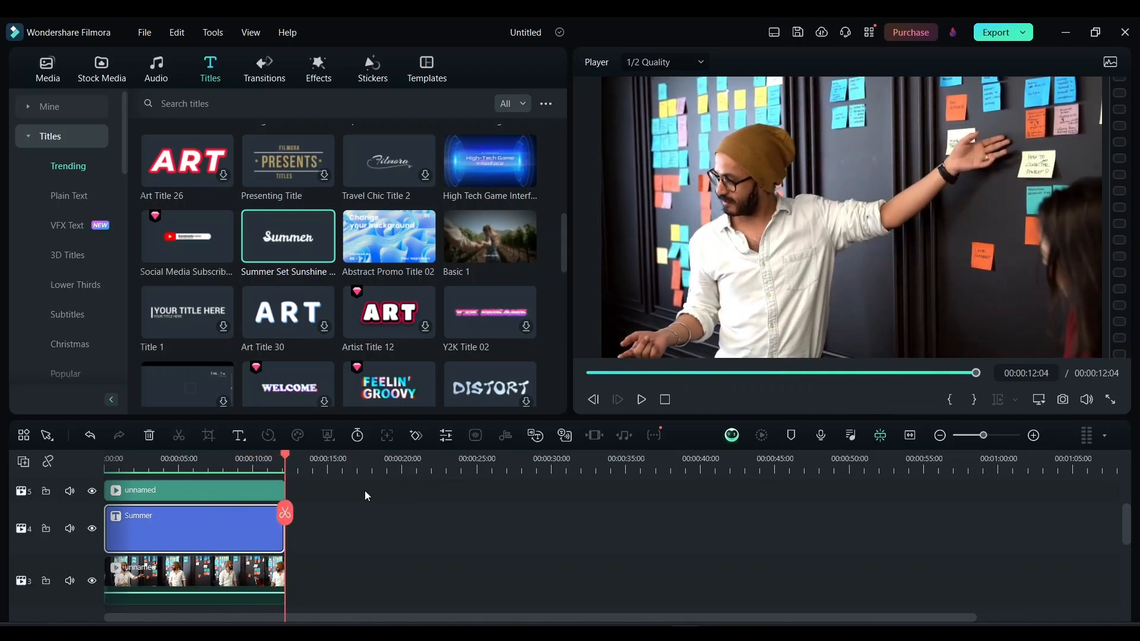